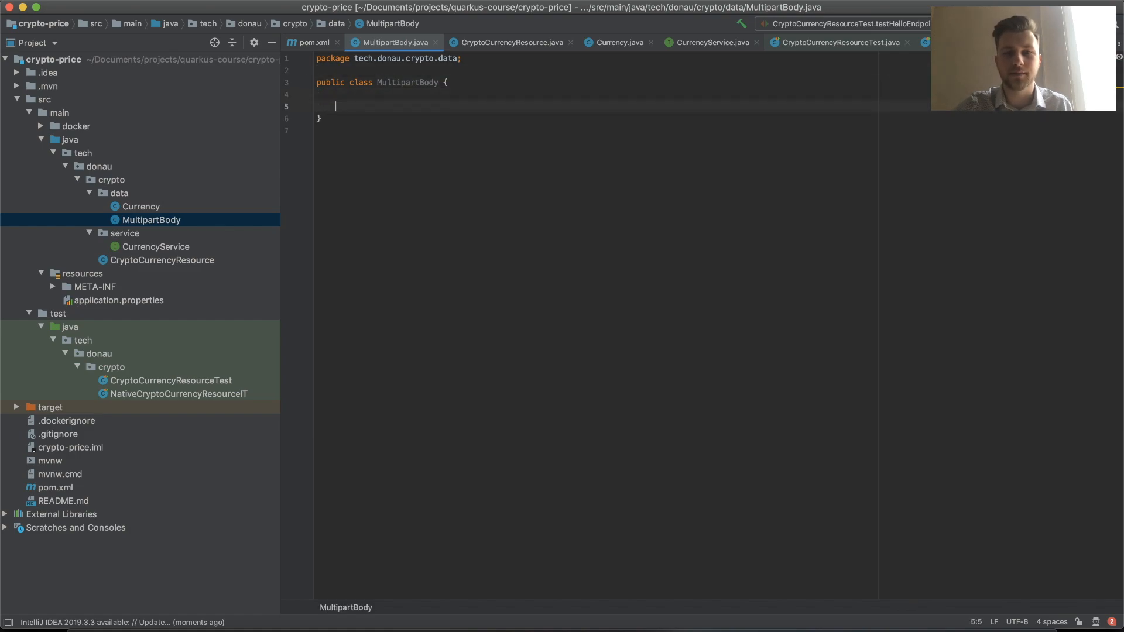
type("@FormParam(\"fil\")")
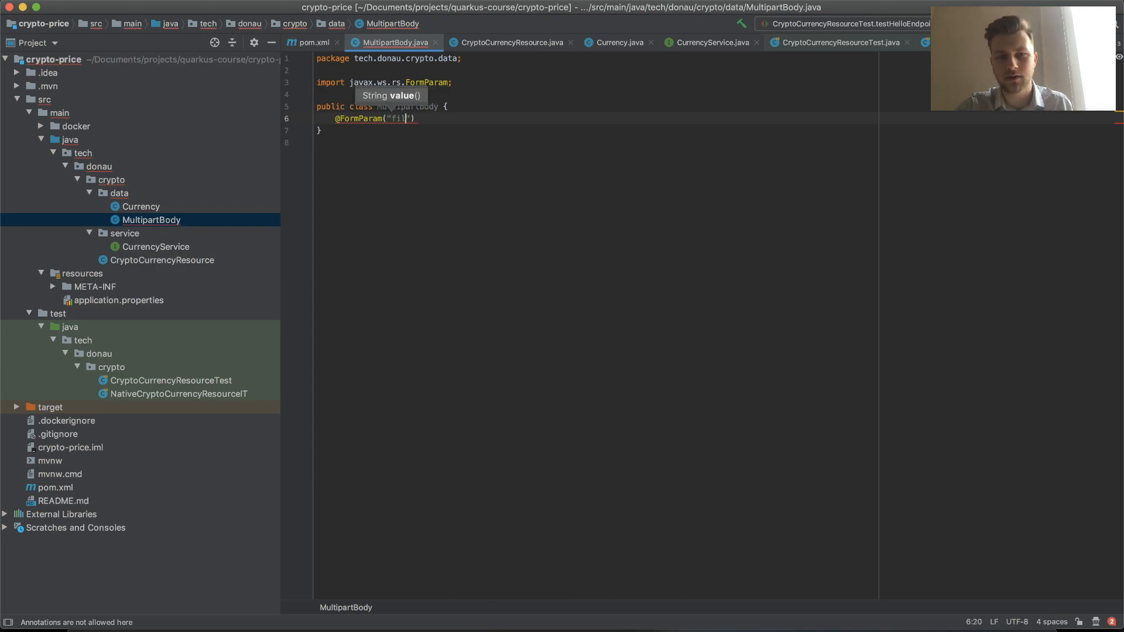
type("@PartType(MediaType.Octe")
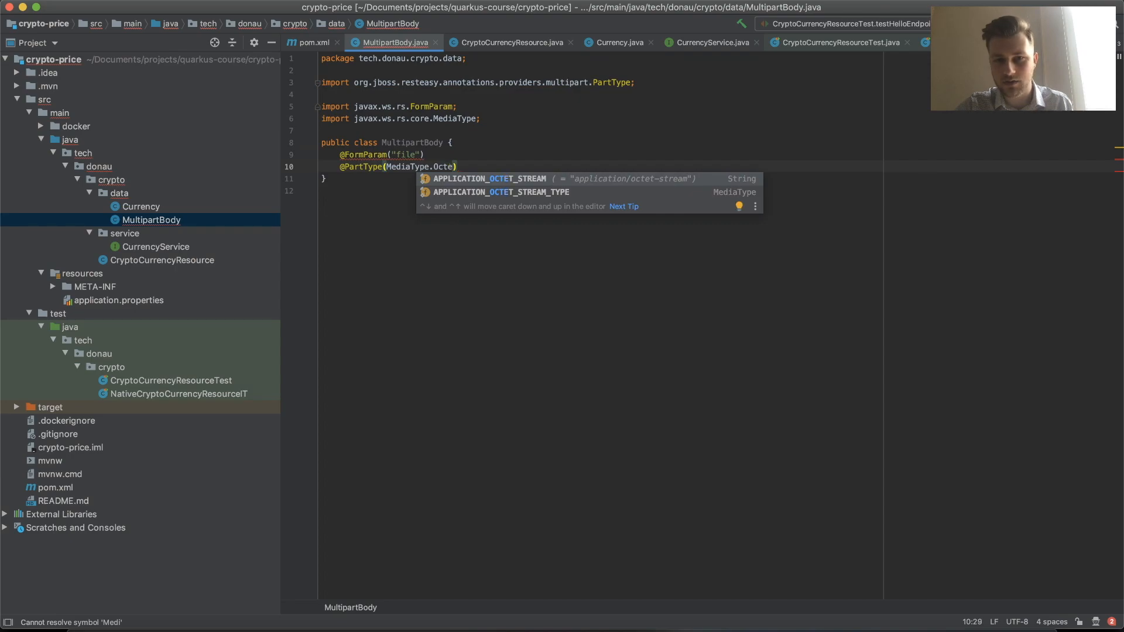
type("private InputStream file;")
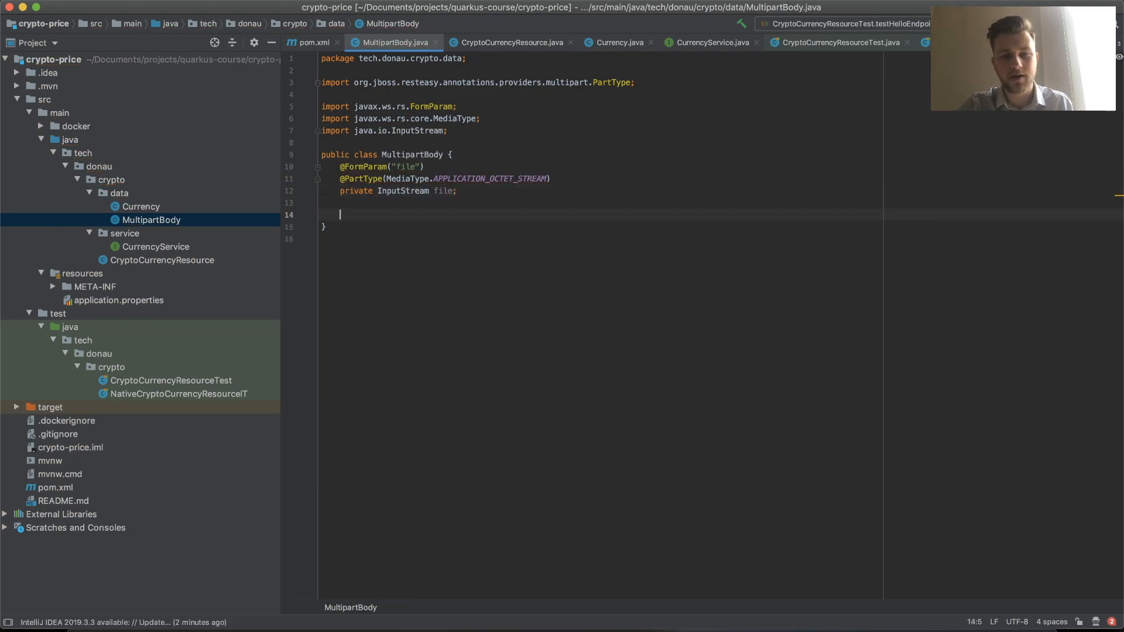
type("@FormParam(\"name\")")
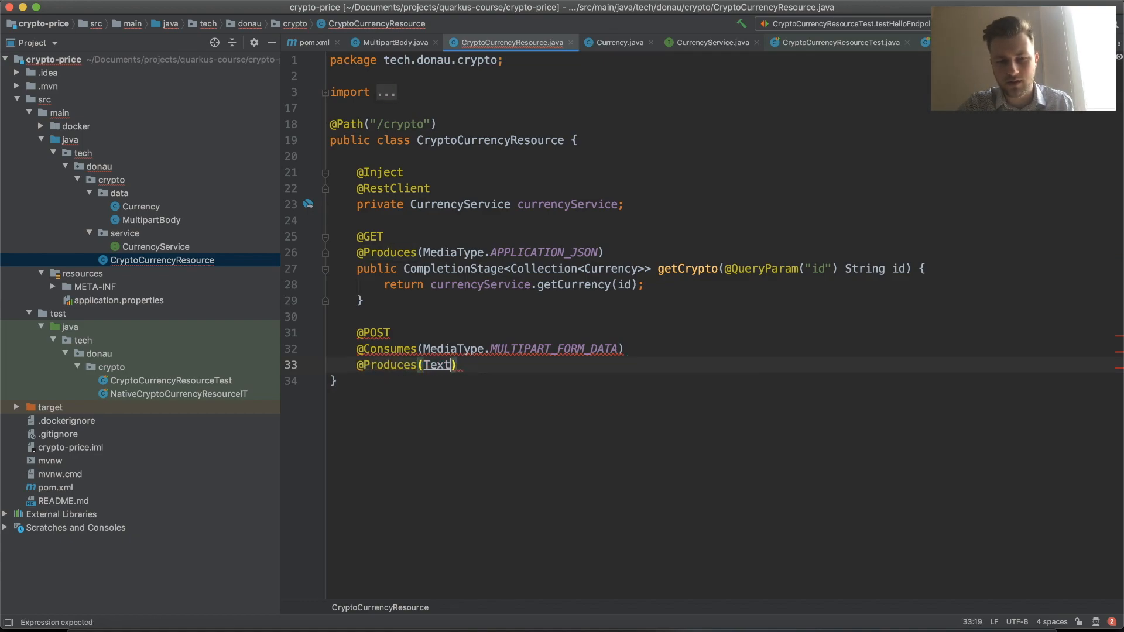
- Write echoFile(String body) producing plain text and returning the body, then begin a new annotation in CurrencyService
type("MediaType.")
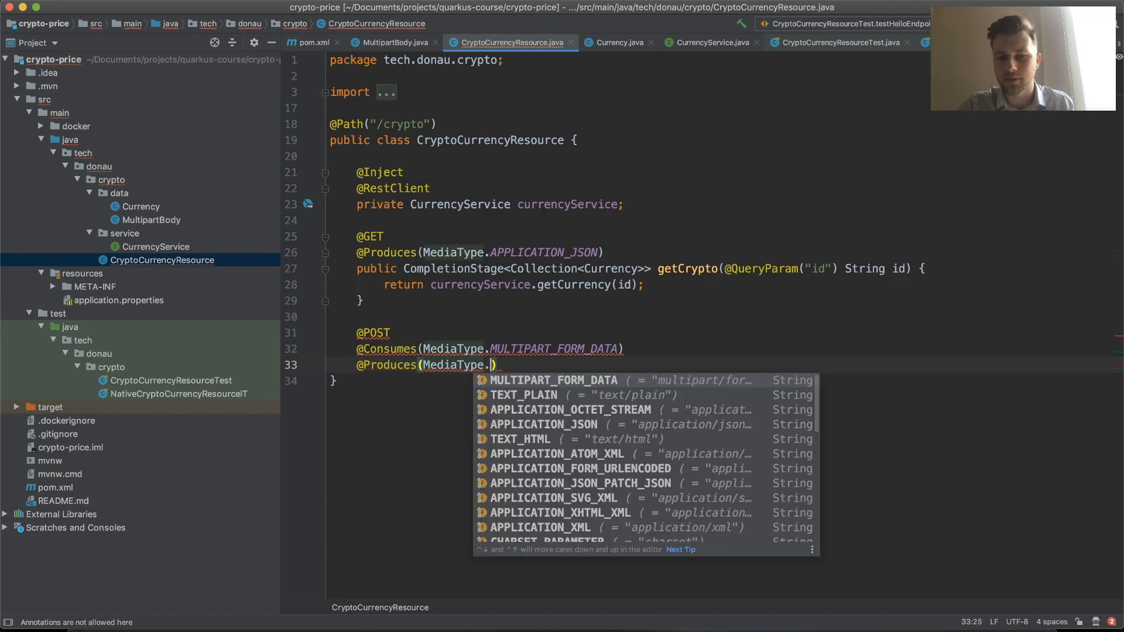
left_click(524, 394)
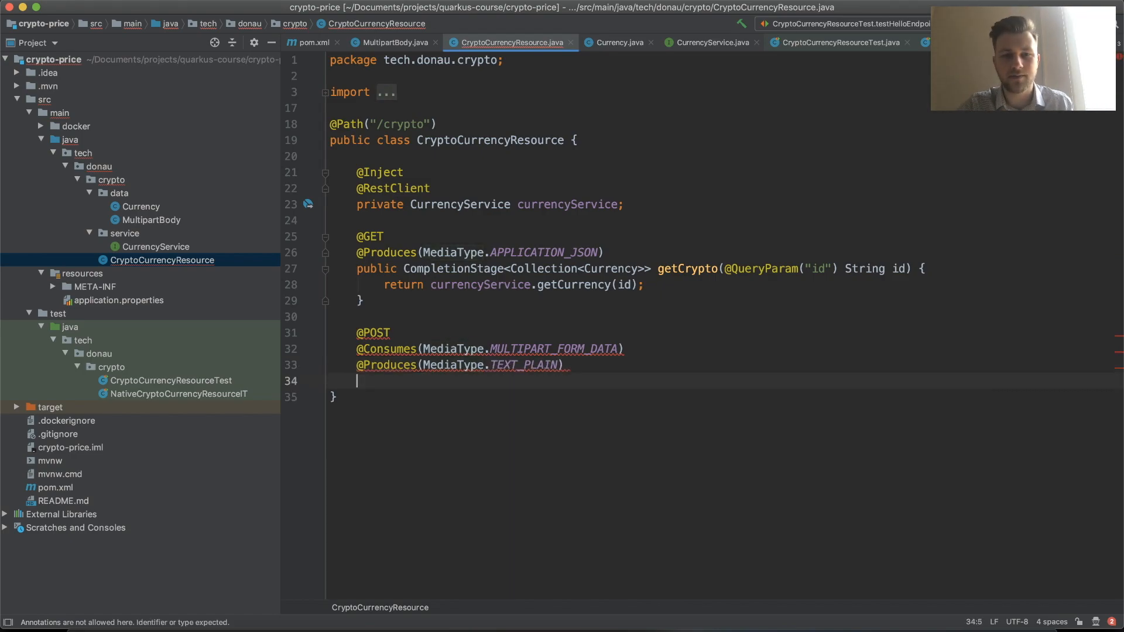
type("public String")
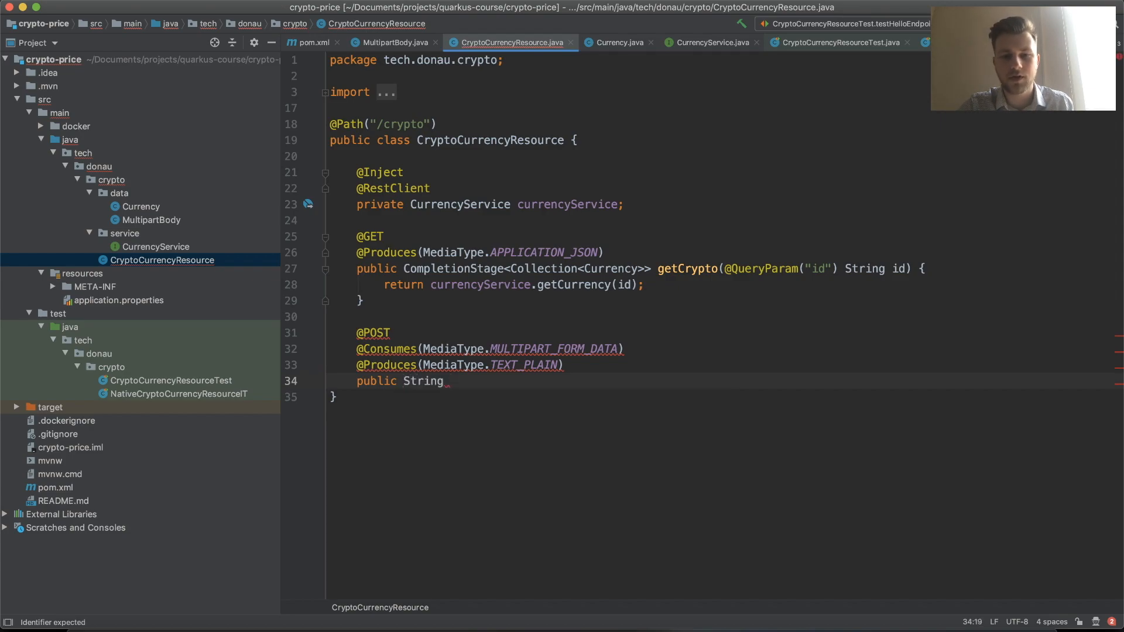
type("echoFile(String body) {")
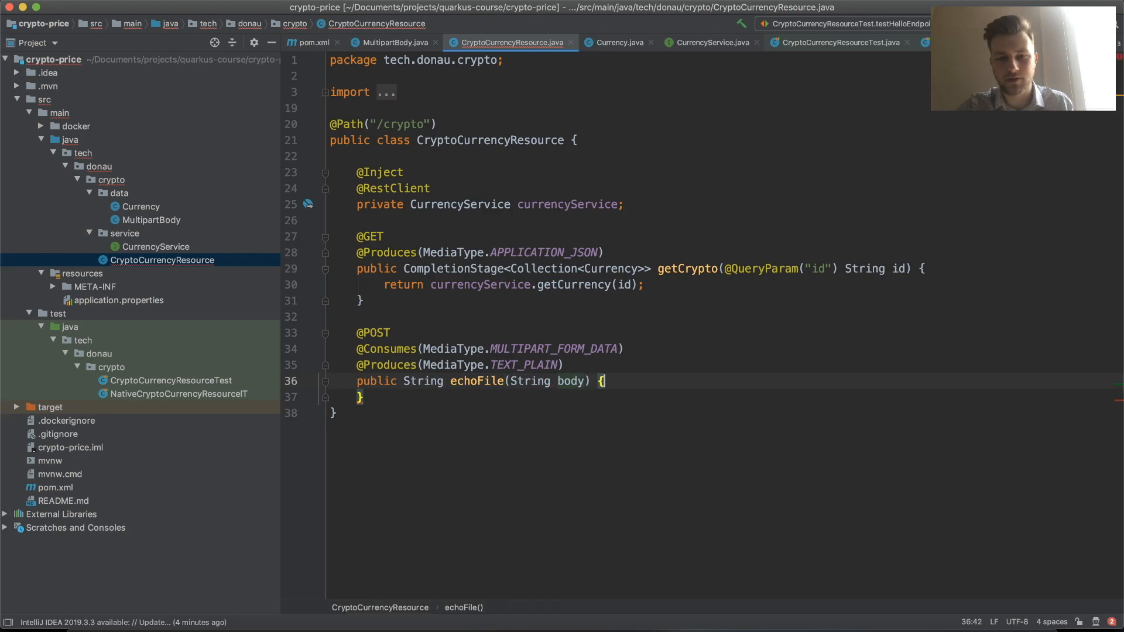
type("return body;")
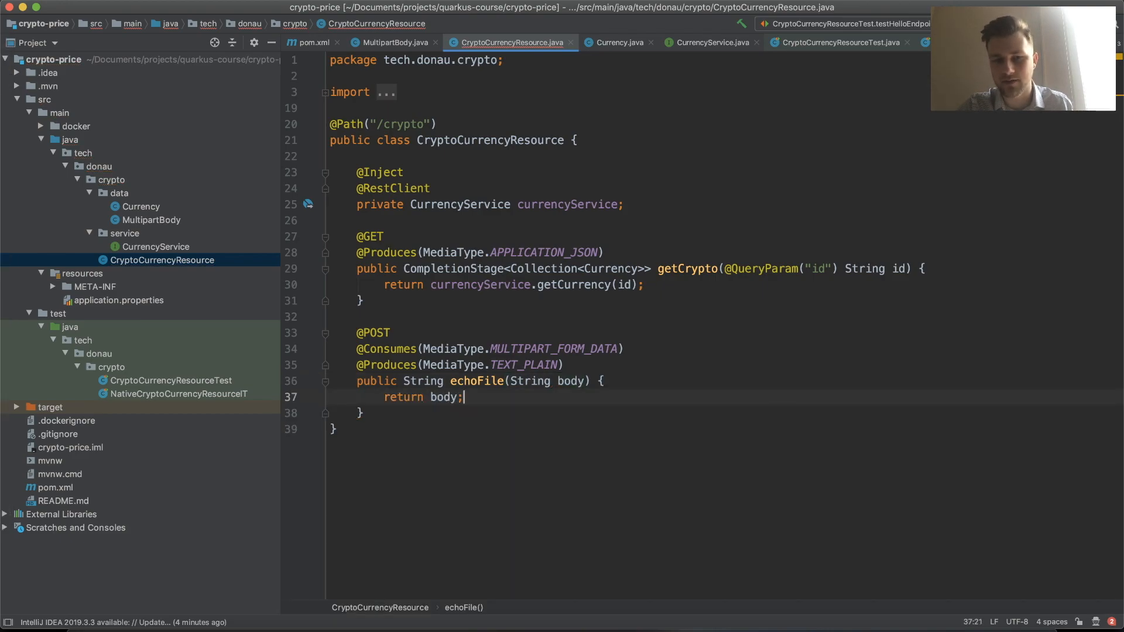
type("@Ge")
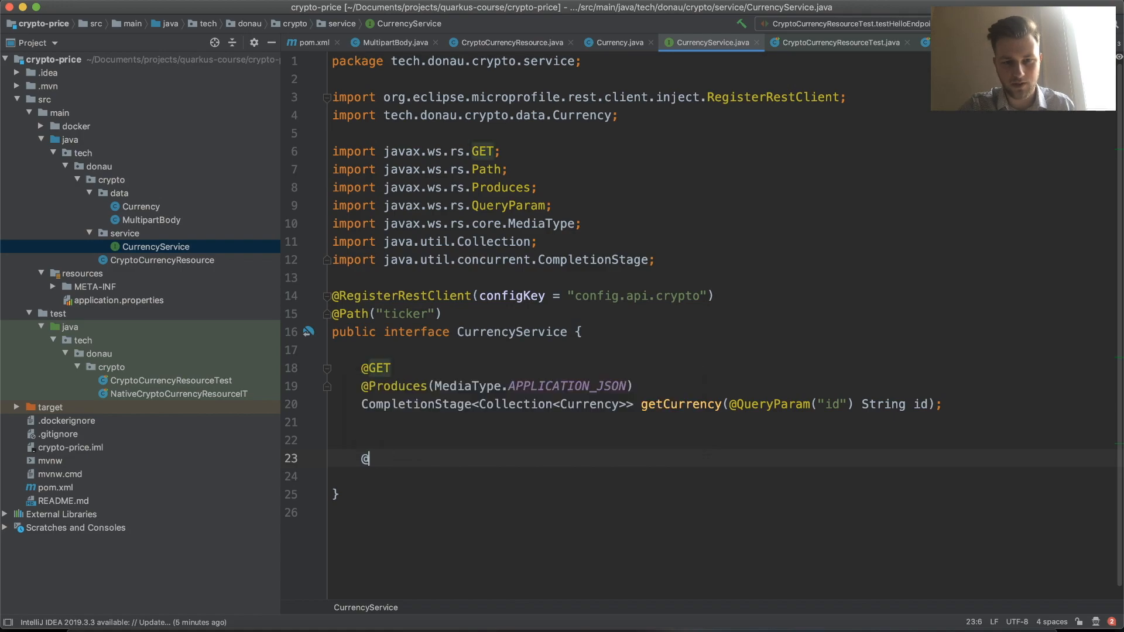
type("@POST")
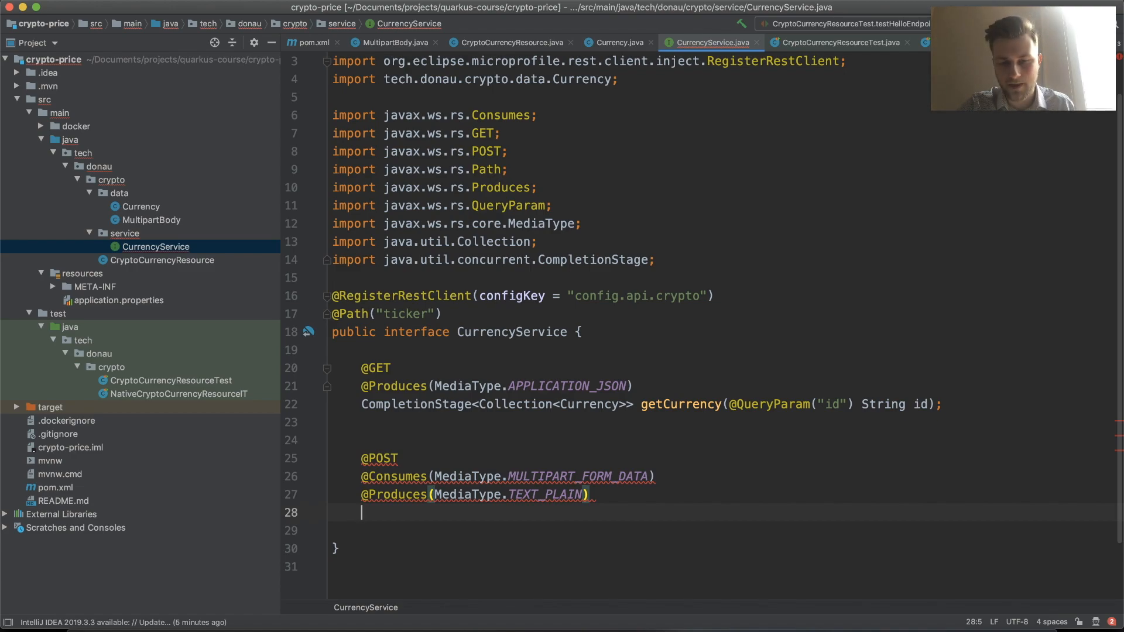
type("String")
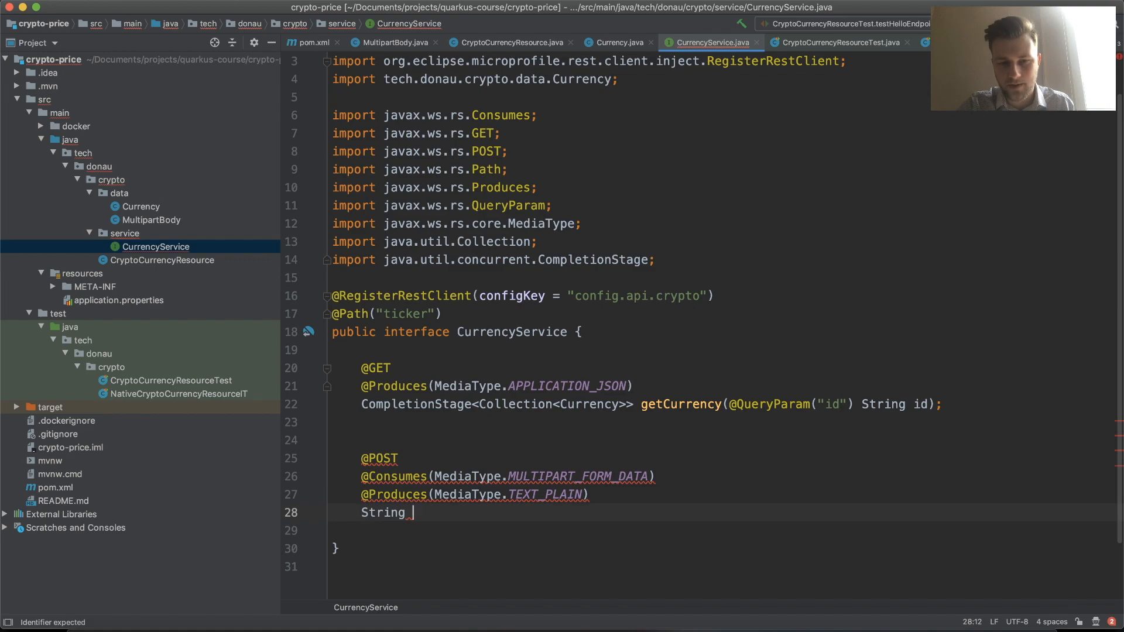
type("sendFile(@MultipartForm MultipartBody body);")
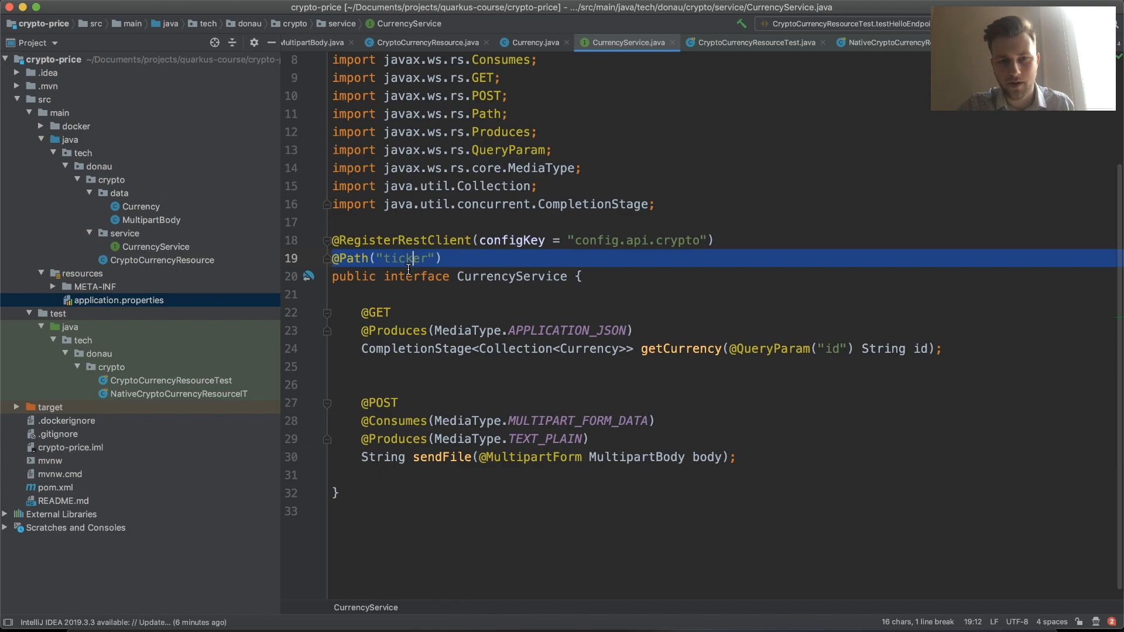
type("echoFile(String body) {")
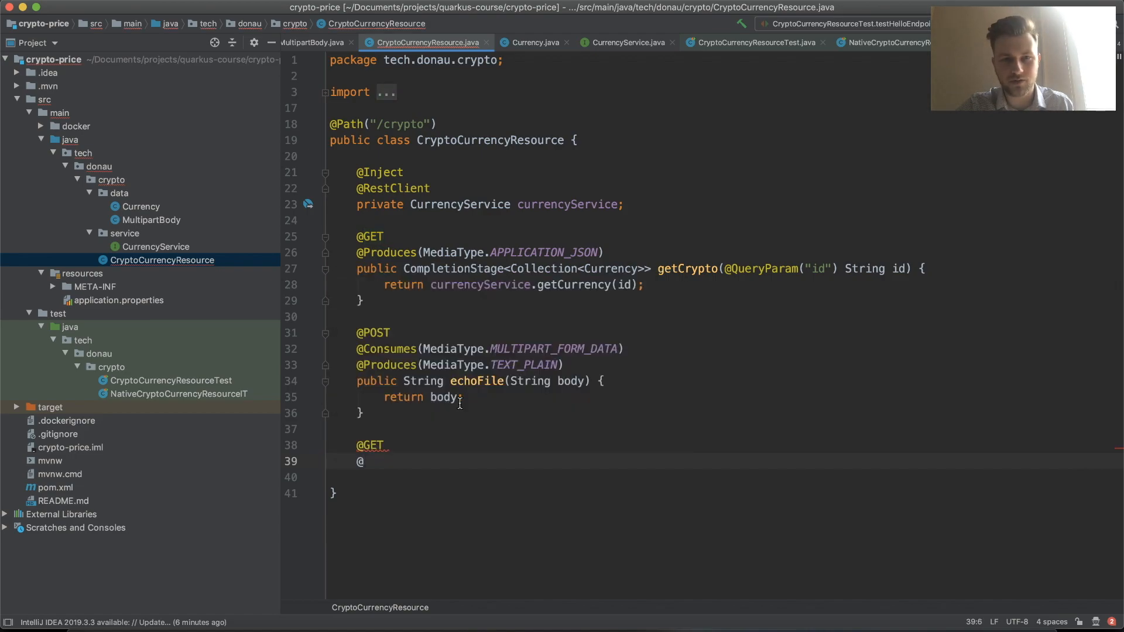
- Write public callEcho() setting the MultipartBody file to a "Hello world" ByteArrayInputStream
key("Backspace")
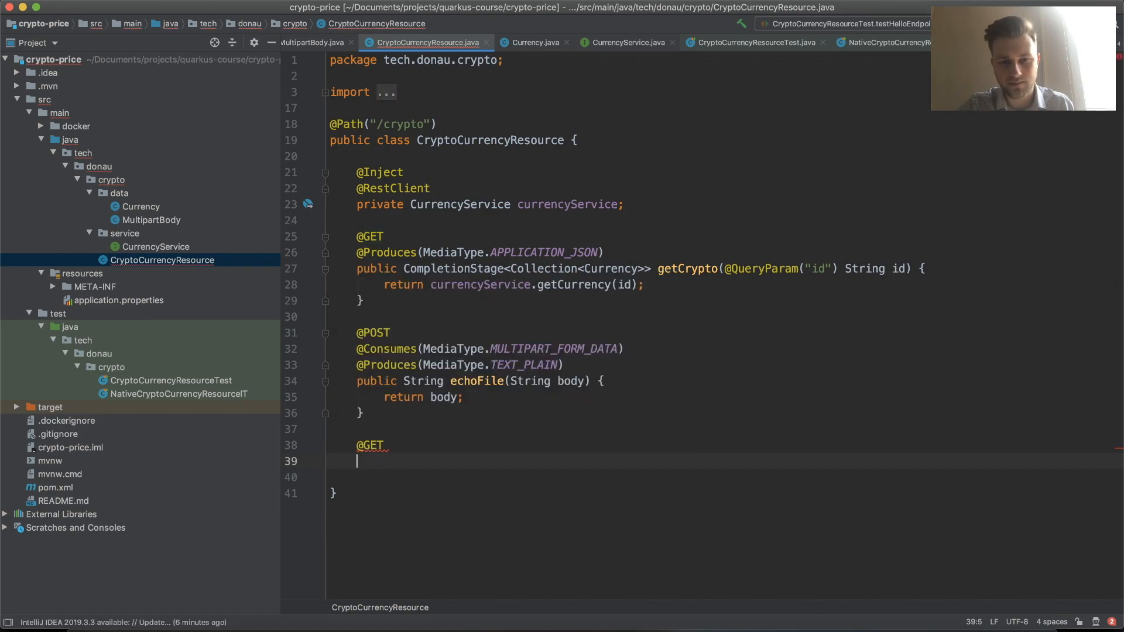
type("public String callEcho() {")
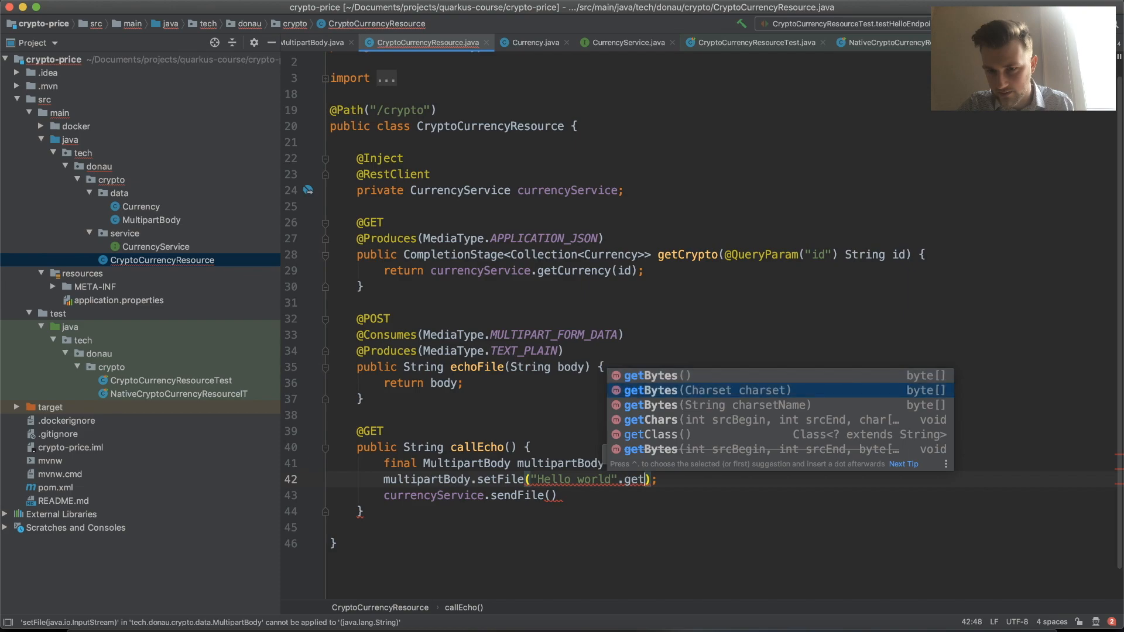
type("new ByteIn")
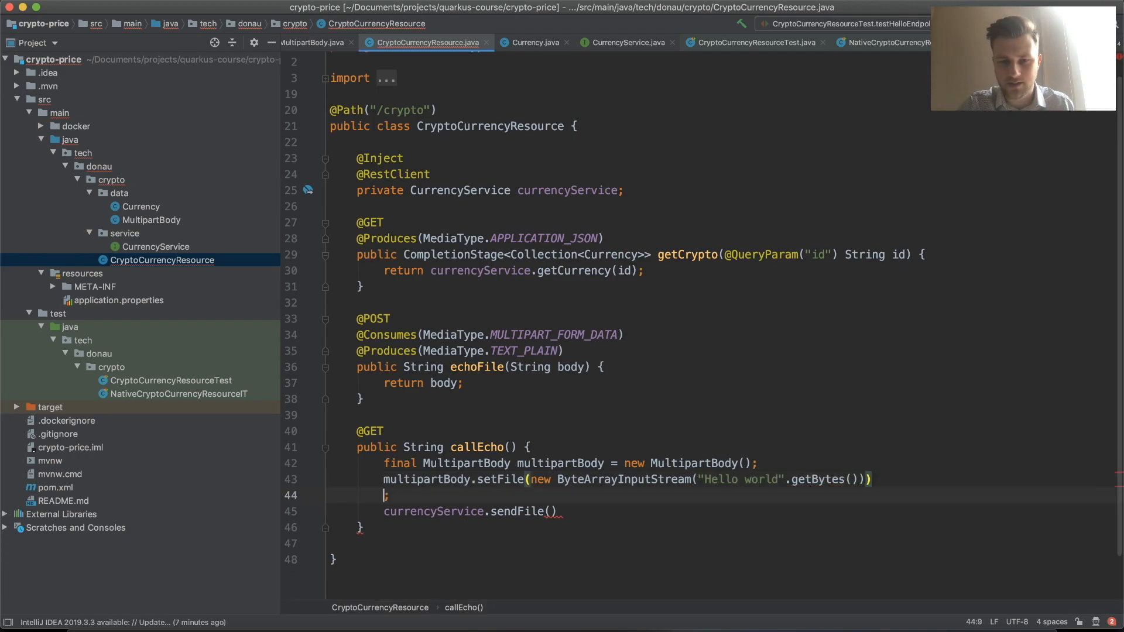
- Add multipartBody.setName("hello.txt") below the setFile call
type("multipartBody.set")
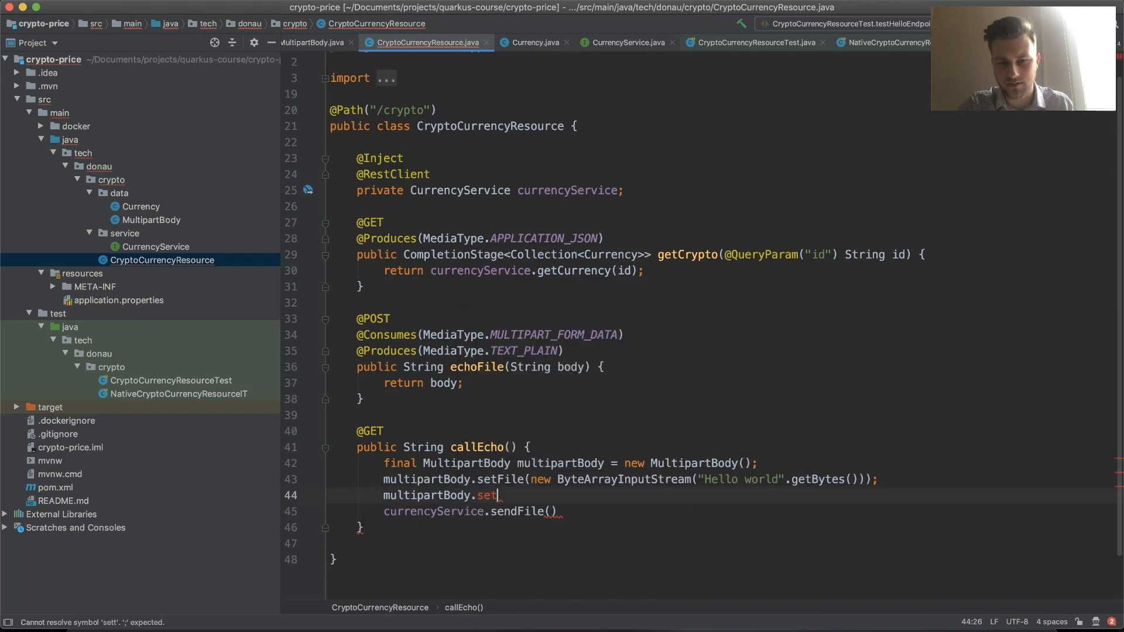
type("Name();")
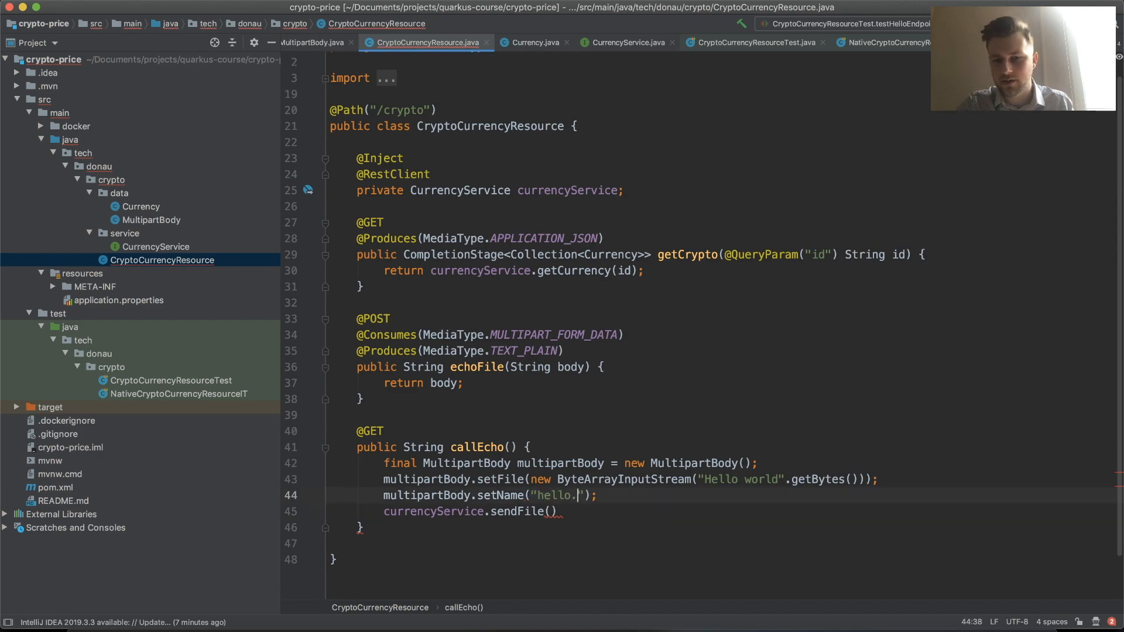
type("txt")
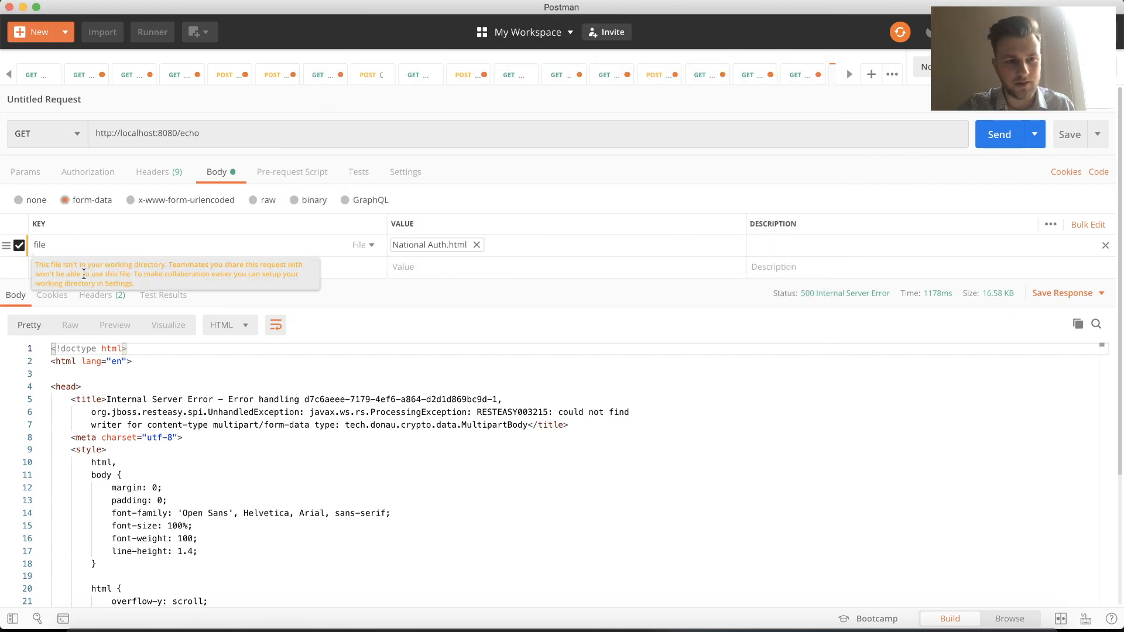
- Add a 'name' form-data field to the echo request and bring up the method list
left_click(998, 134)
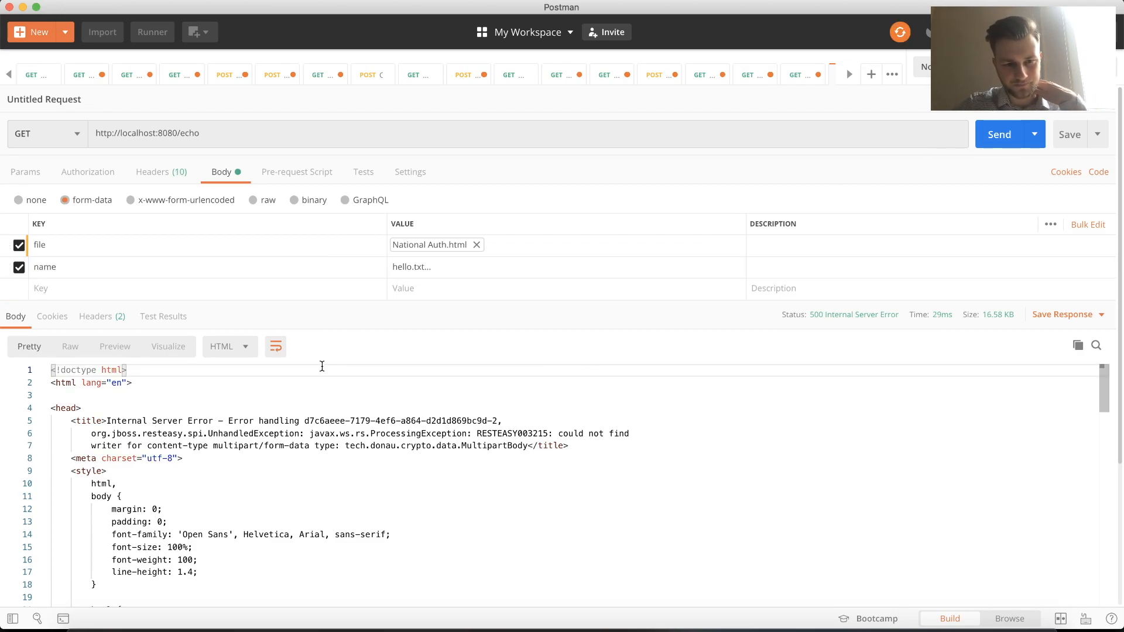
left_click(40, 134)
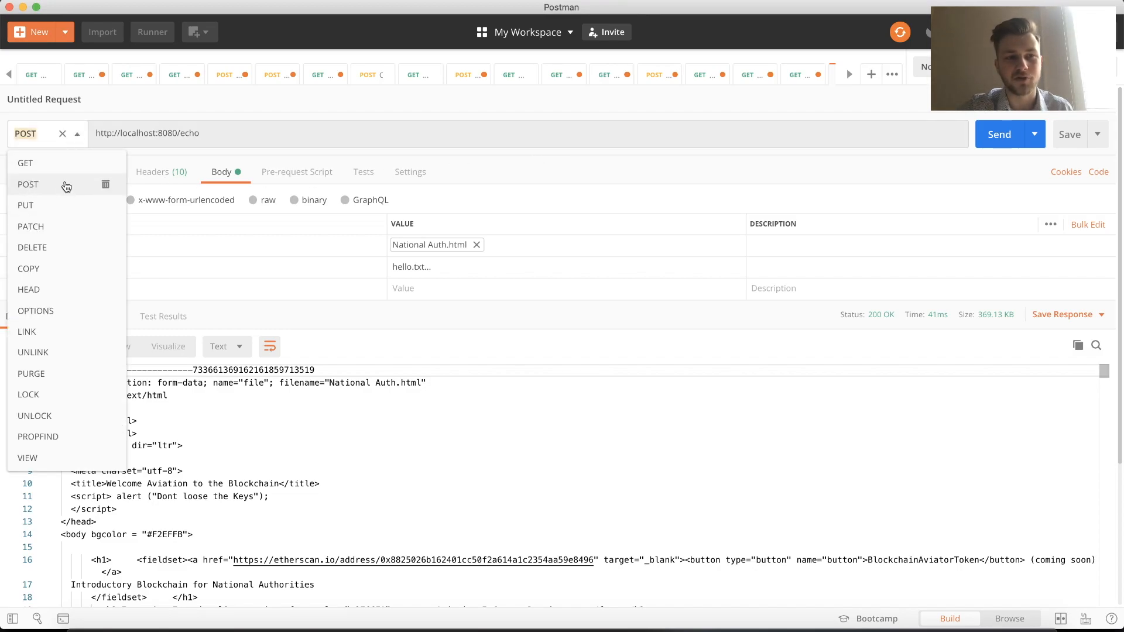
- Make the echo request a POST and return to IntelliJ IDEA
left_click(28, 184)
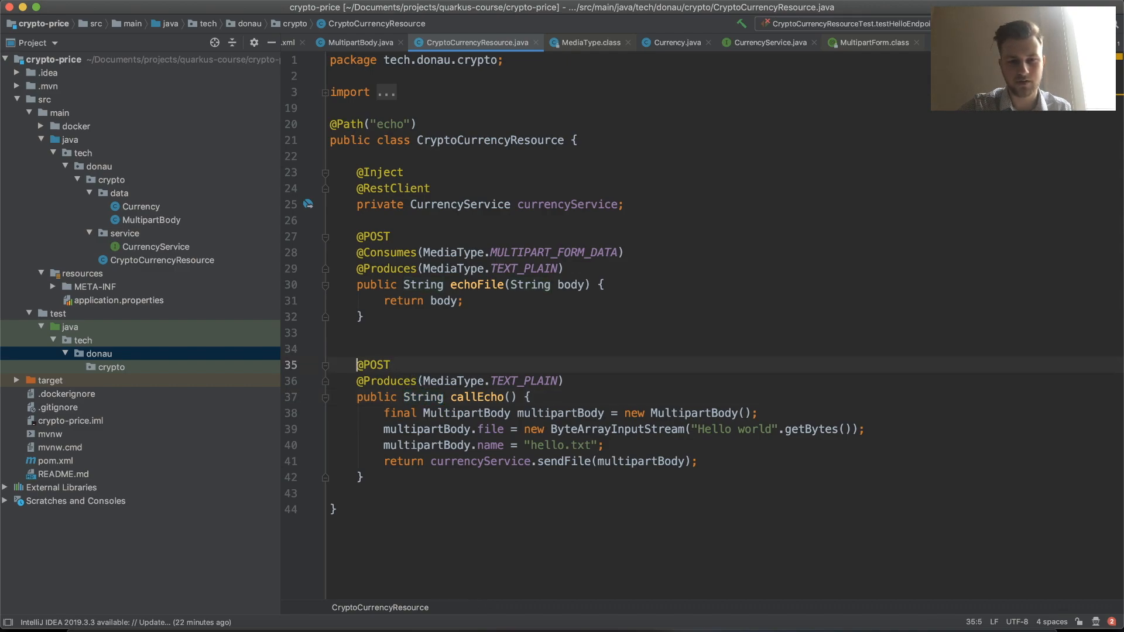
left_click(767, 43)
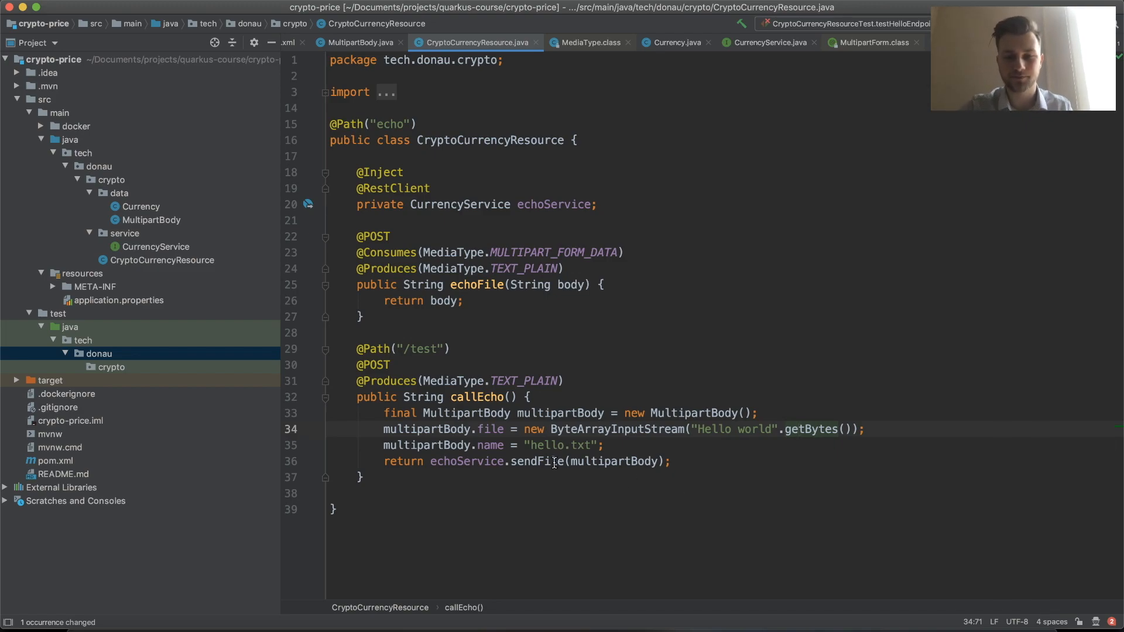
left_click(767, 42)
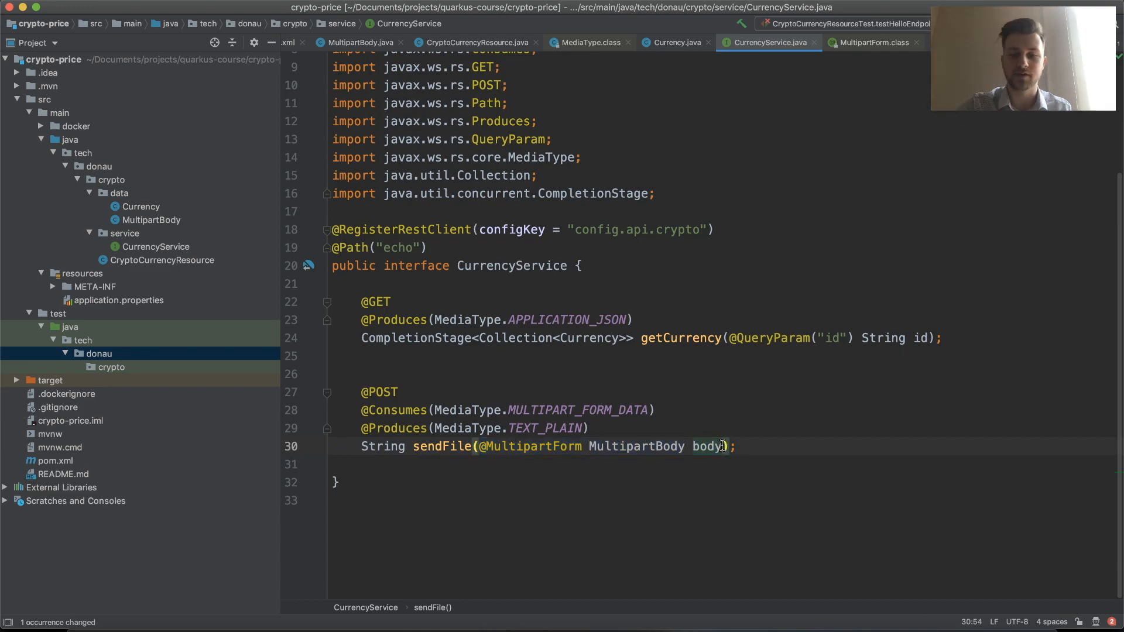
double_click(531, 446)
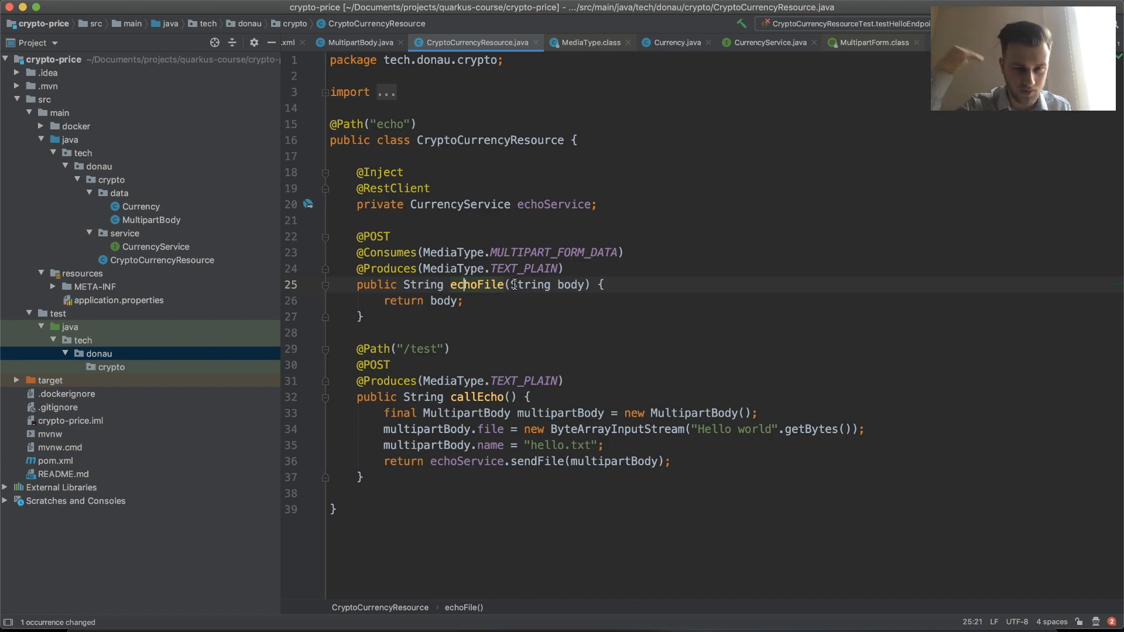
- Show MultipartBody.java with its file and name form fields
left_click(358, 42)
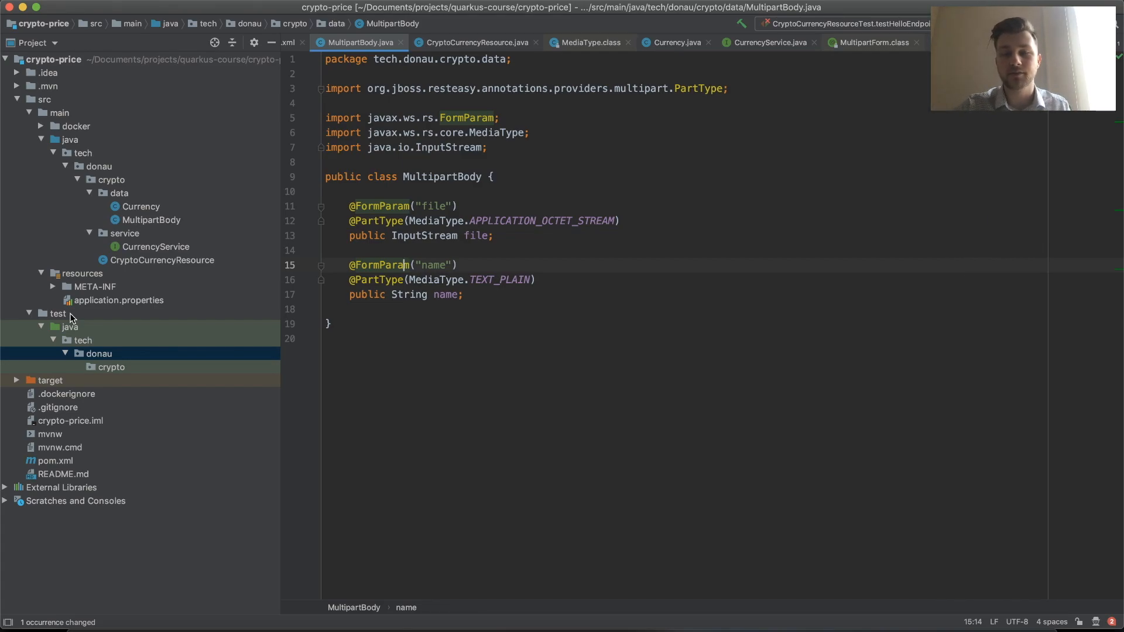